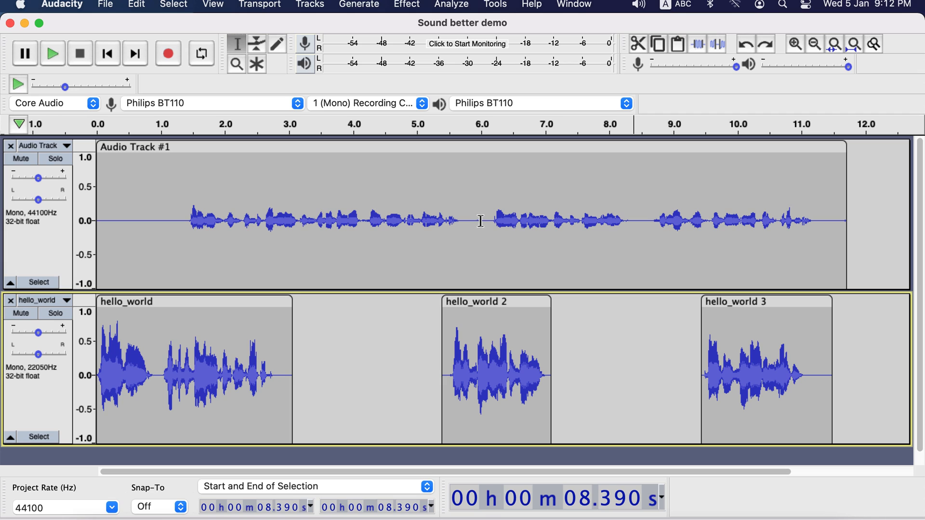
- Split the top recording at about 6 s and 8.5 s into three clips
drag(481, 220, 634, 220)
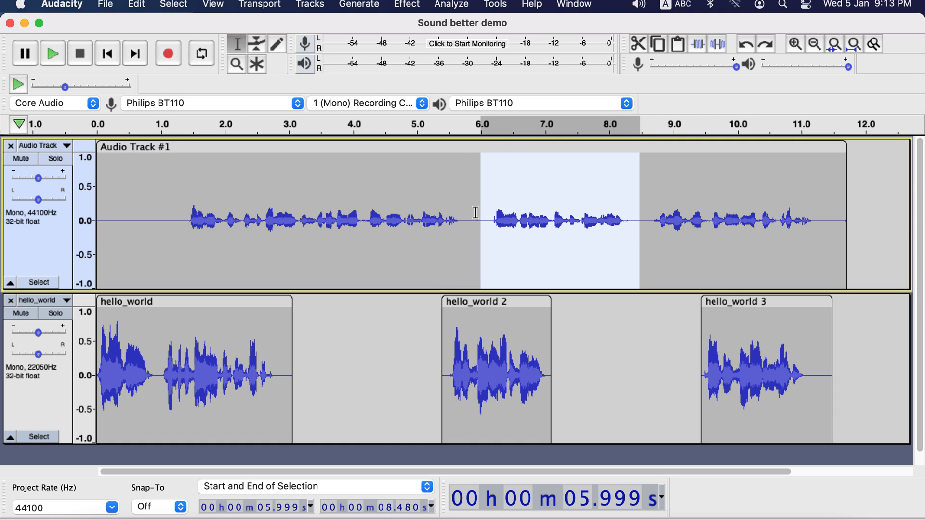
click(469, 222)
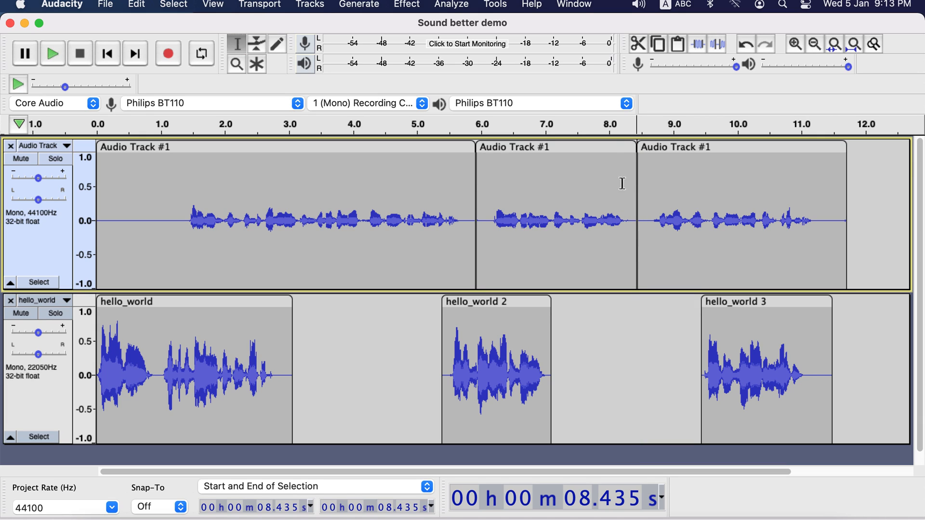
- Trim both ends of the middle clip to leave small gaps, then select it
click(554, 212)
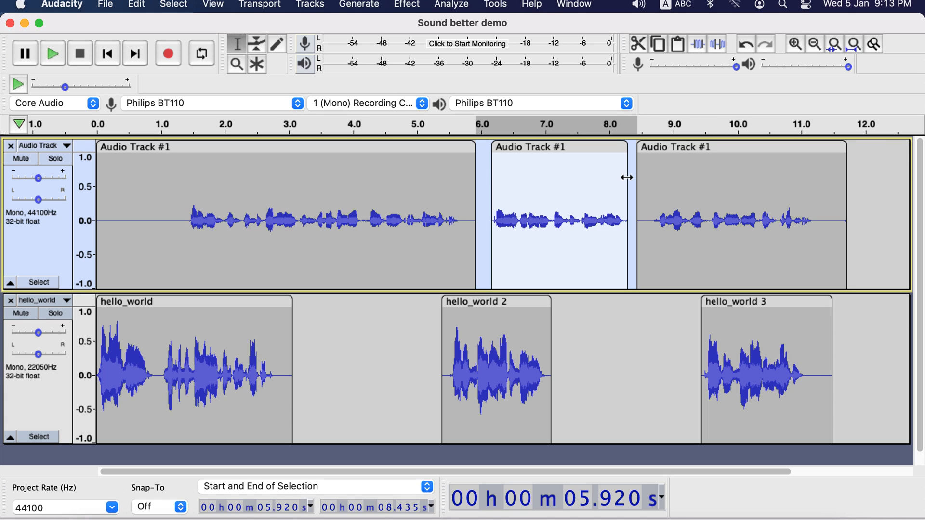
click(440, 195)
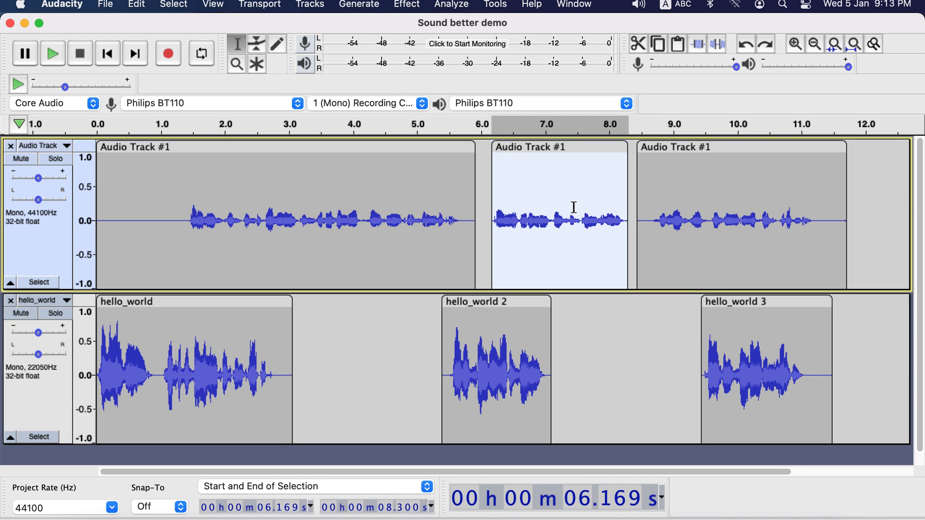
mouse_move(592, 350)
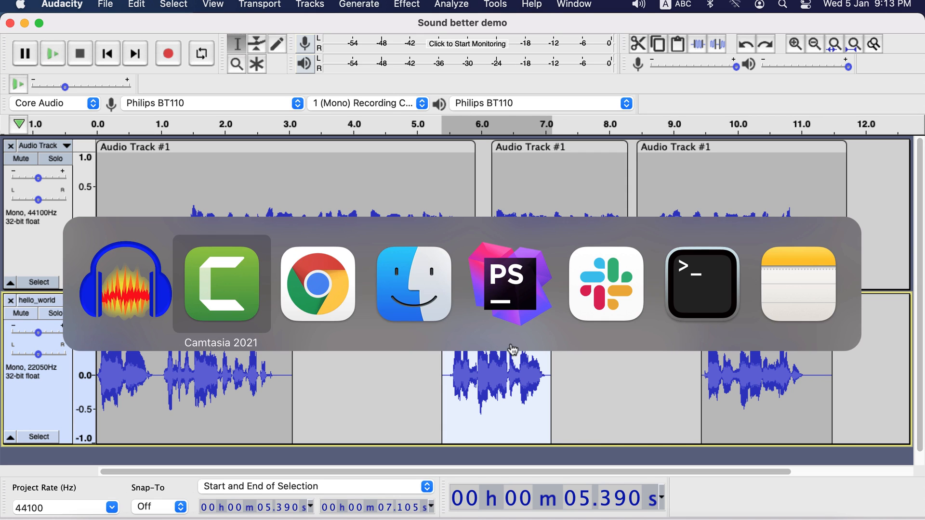
- Show the Audacity 3.1.0 GitHub release note about the clip-moving preference
click(317, 285)
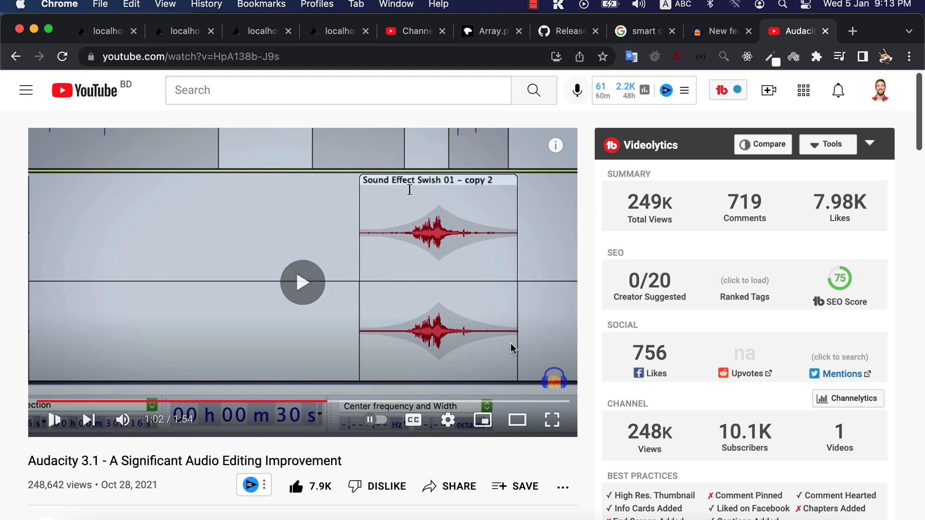
click(302, 283)
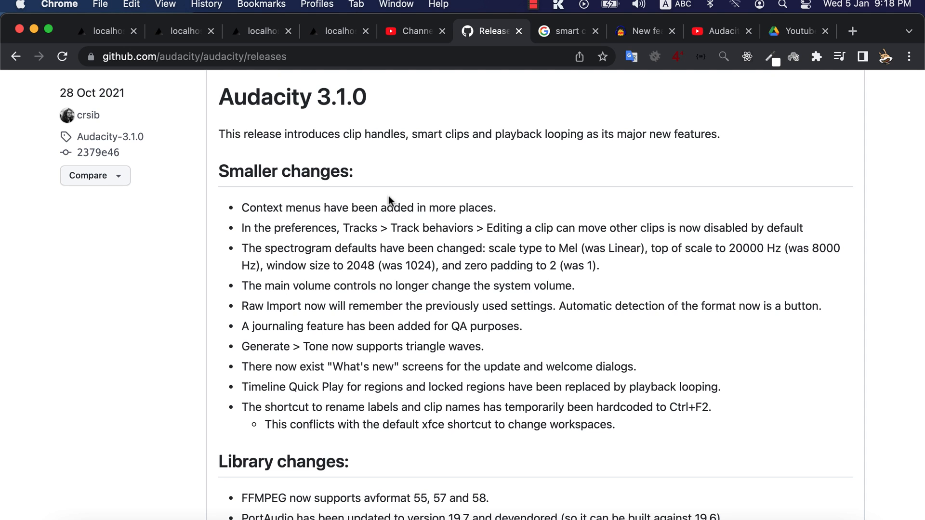
triple_click(522, 228)
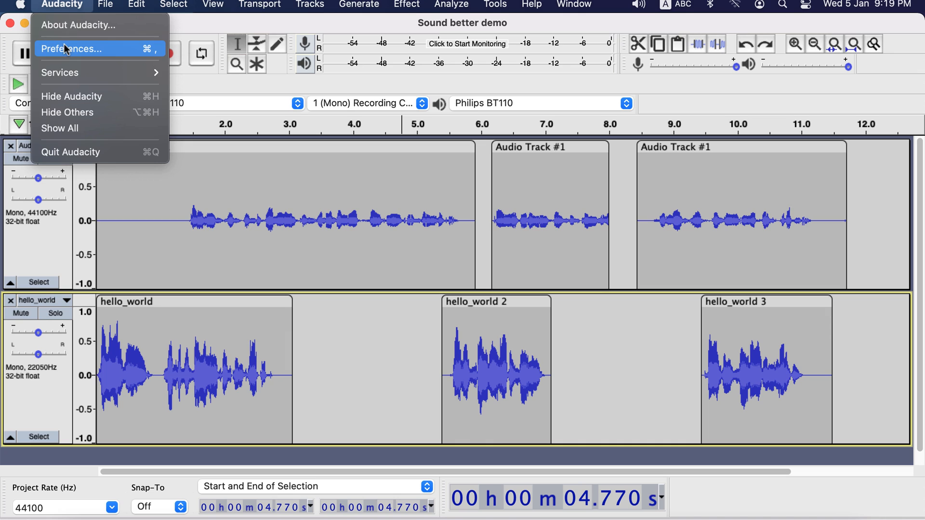
- Uncheck 'Editing a clip can move other clips' in Tracks Behaviors and close Preferences
click(70, 48)
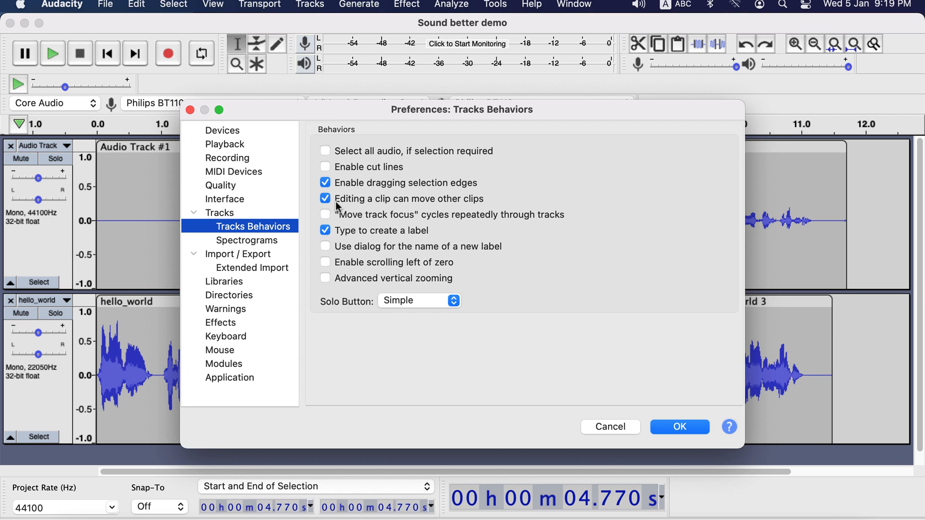
click(325, 198)
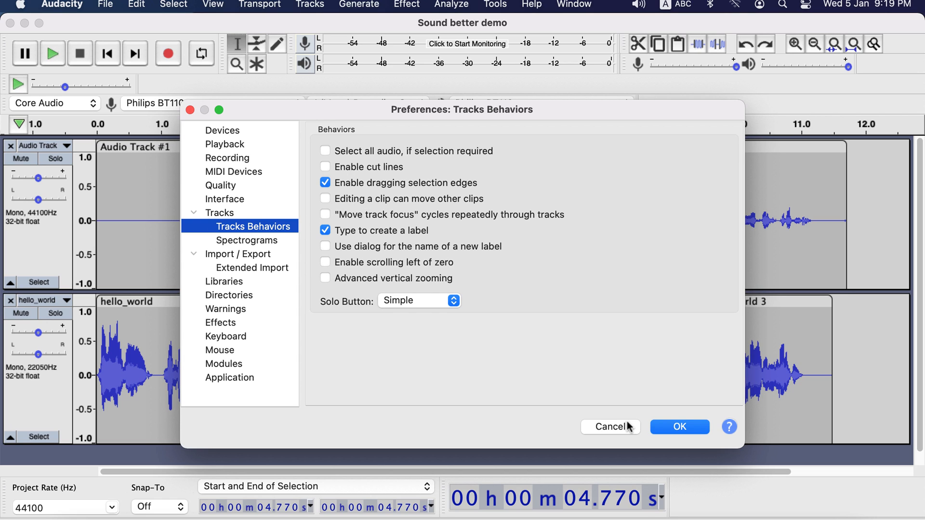
click(678, 427)
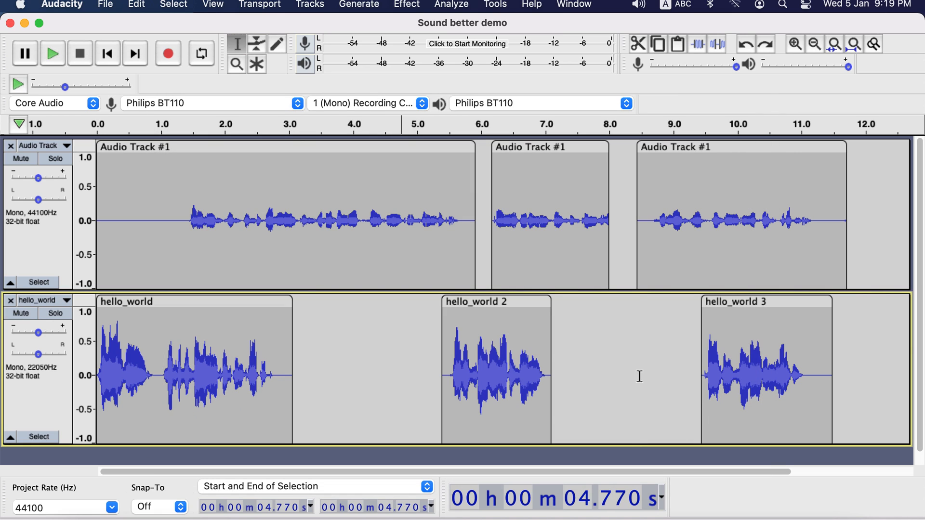